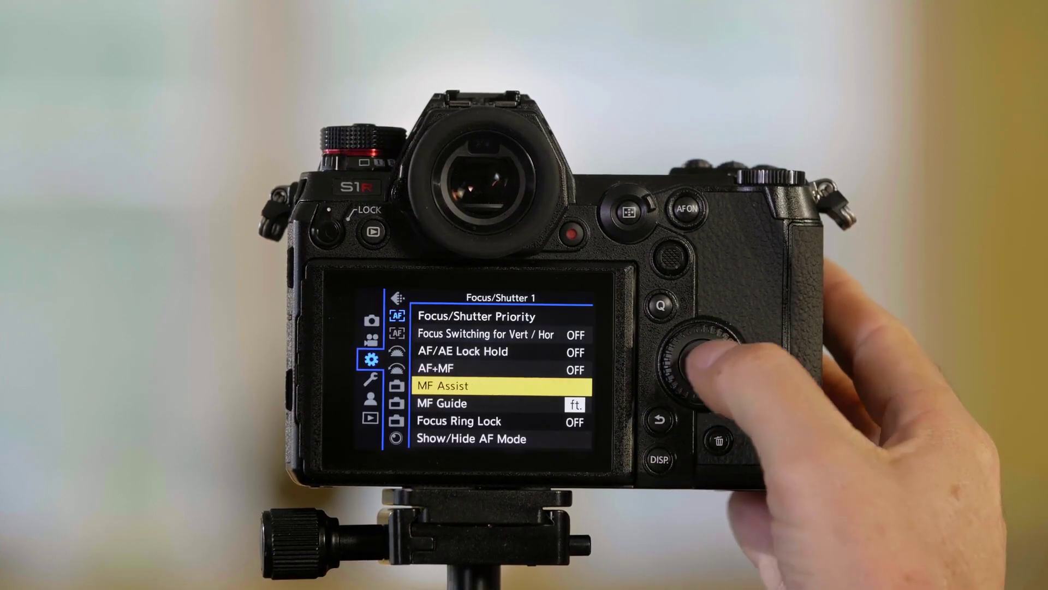
- Enter MF Assist from Custom > Focus/Shutter 1, bringing up its 5.1x magnified view
{"action": "left_click", "coordinate": [697, 365]}
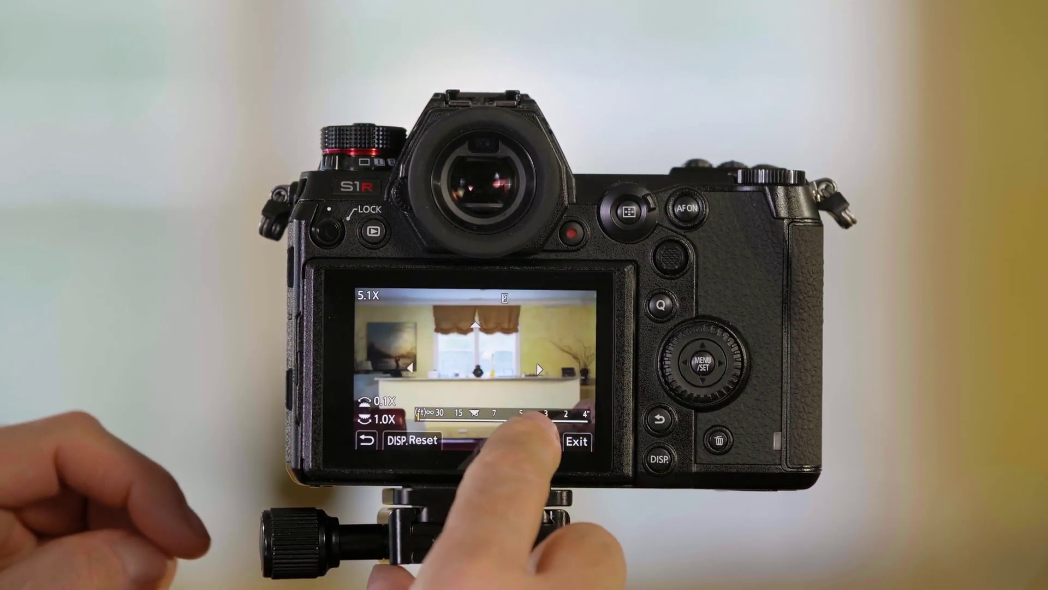
- Switch the 5.1x MF Assist display to fill the whole rear screen
{"action": "left_click", "coordinate": [576, 441]}
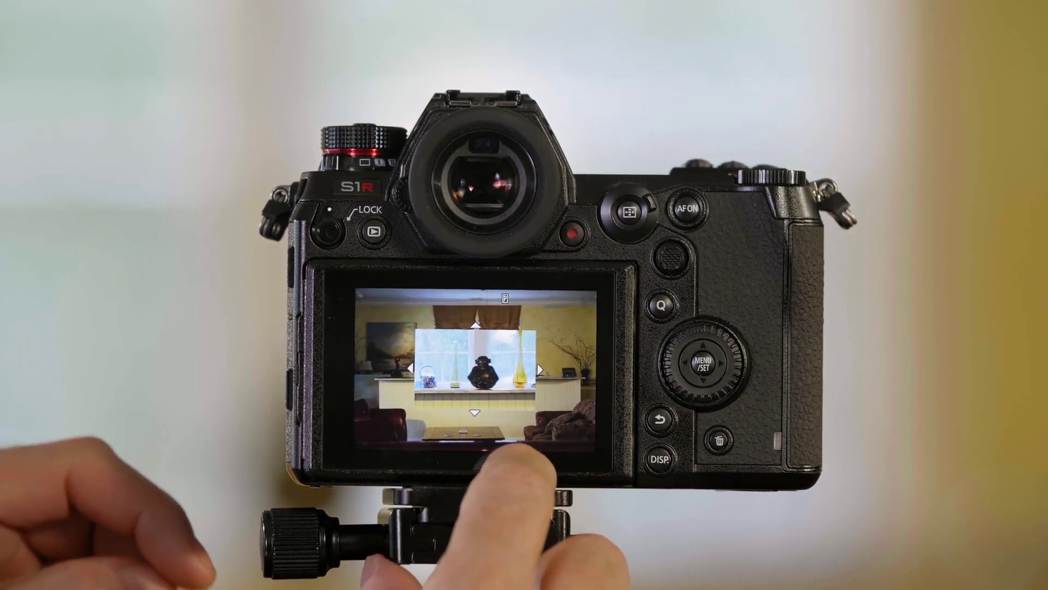